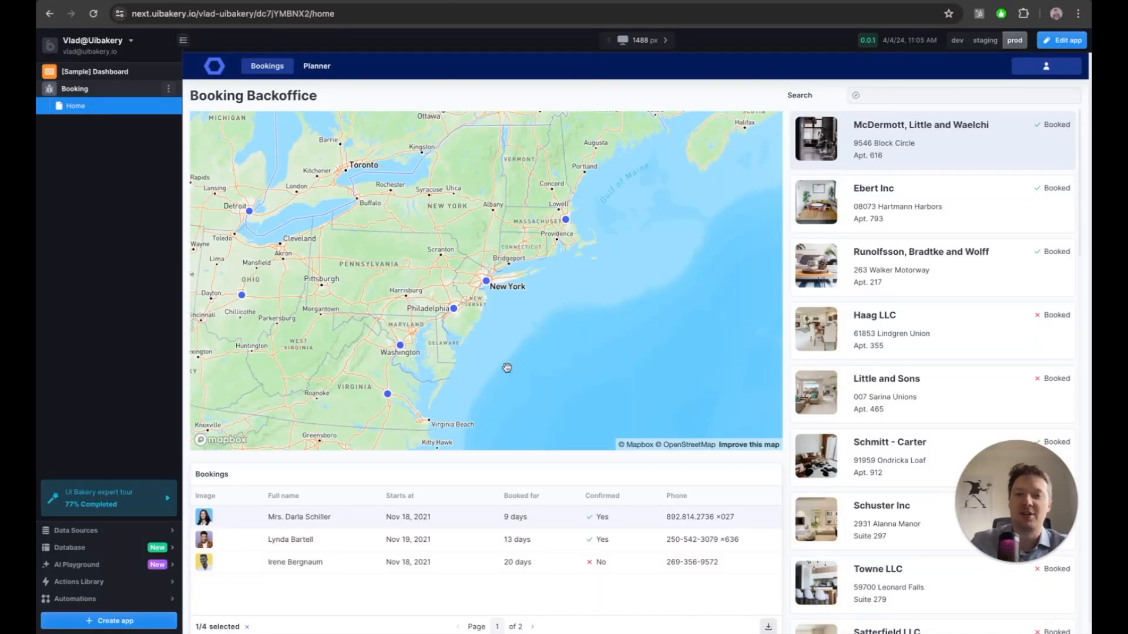
pyautogui.moveTo(536, 153)
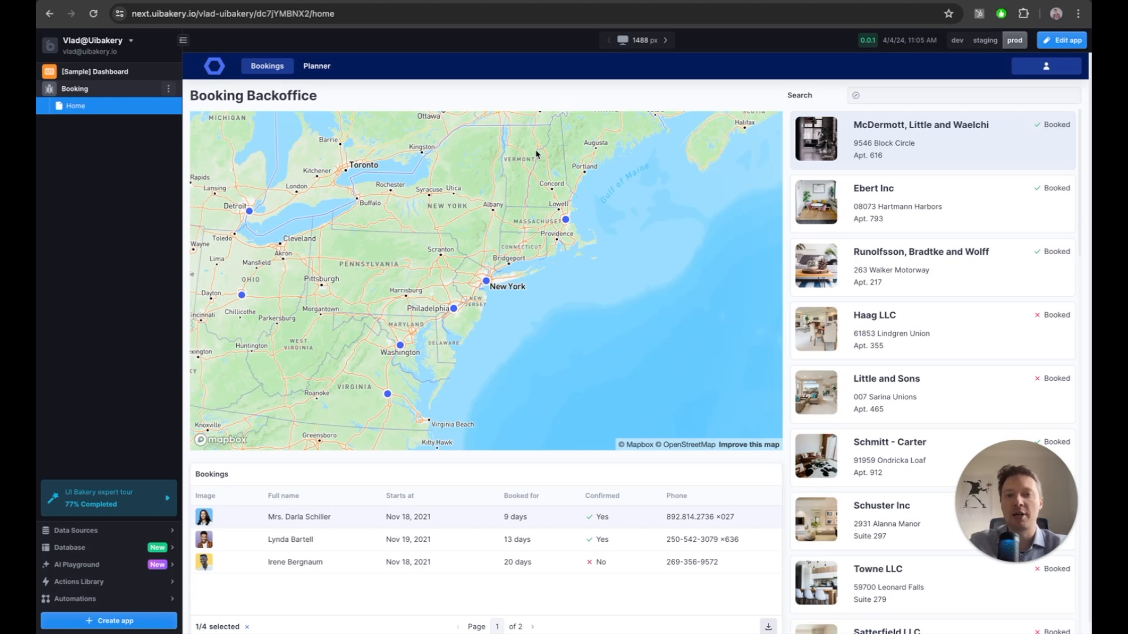
pyautogui.moveTo(534, 187)
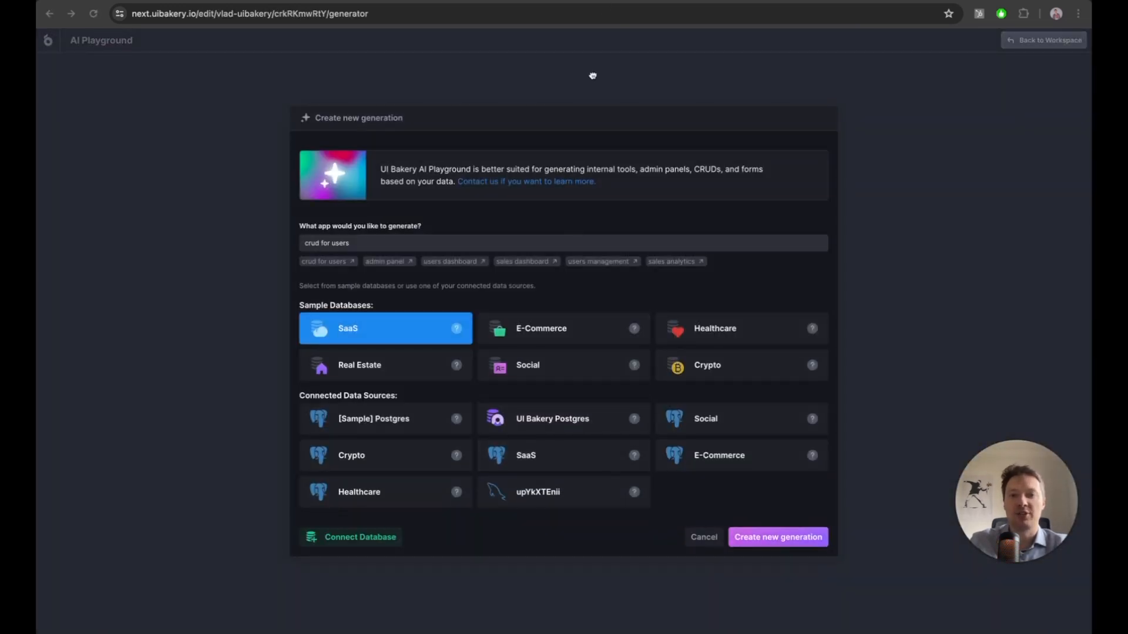
pyautogui.moveTo(590, 88)
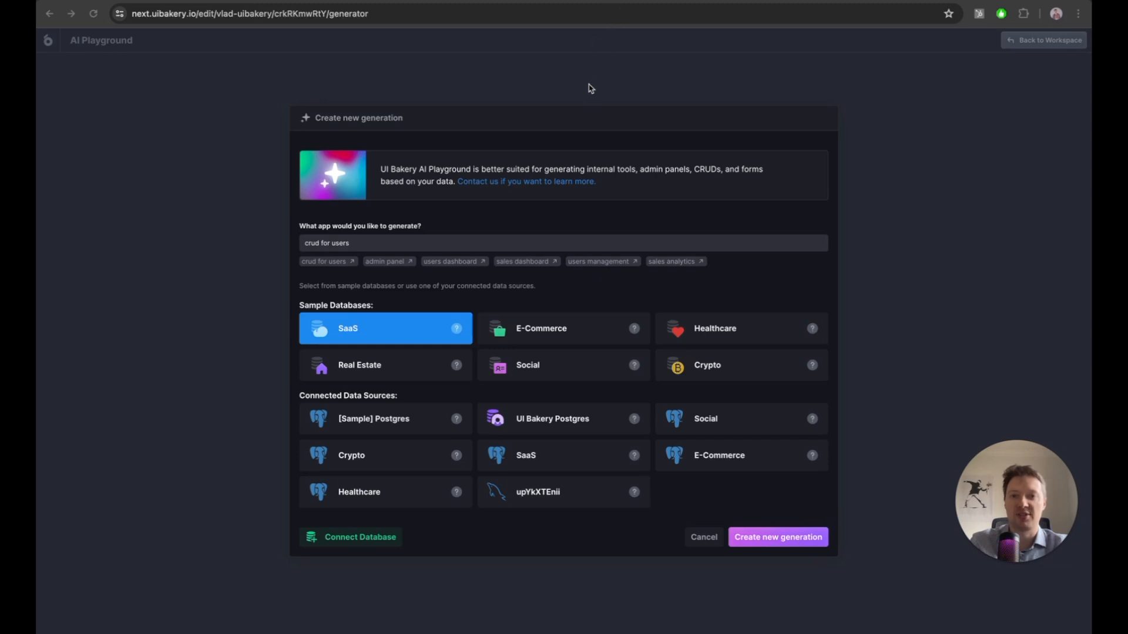
pyautogui.moveTo(546, 183)
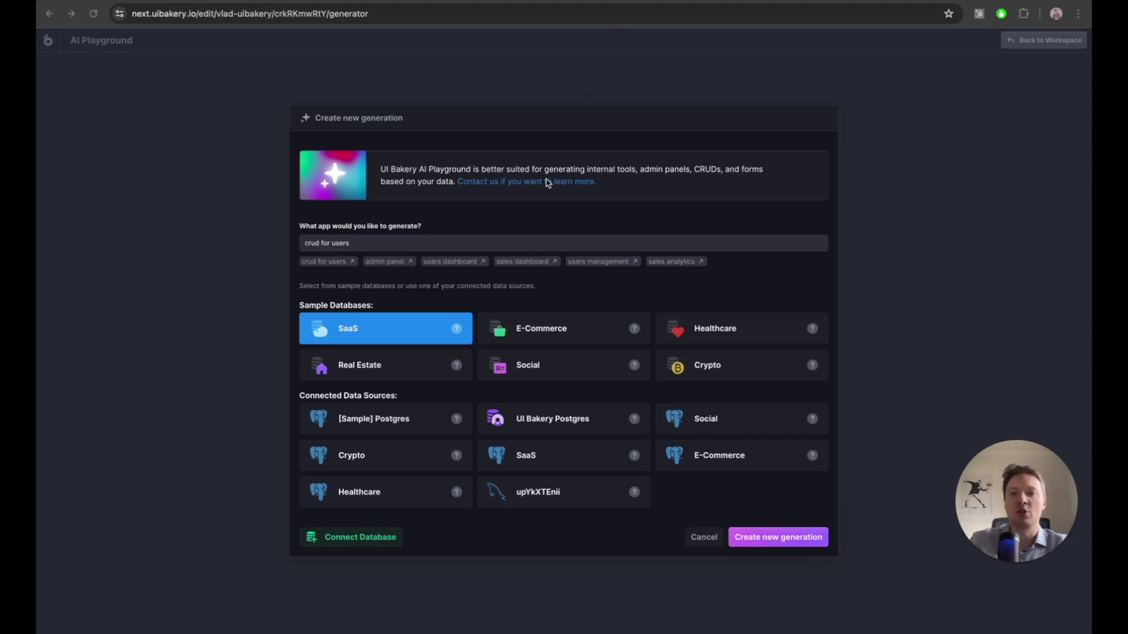
pyautogui.moveTo(397, 484)
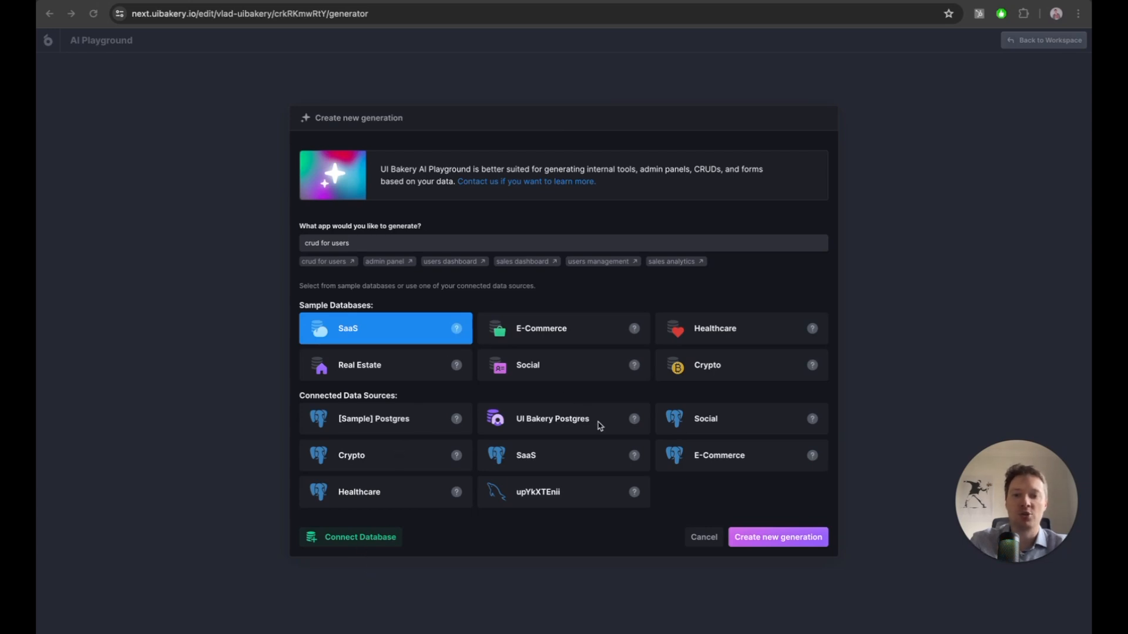
pyautogui.moveTo(601, 425)
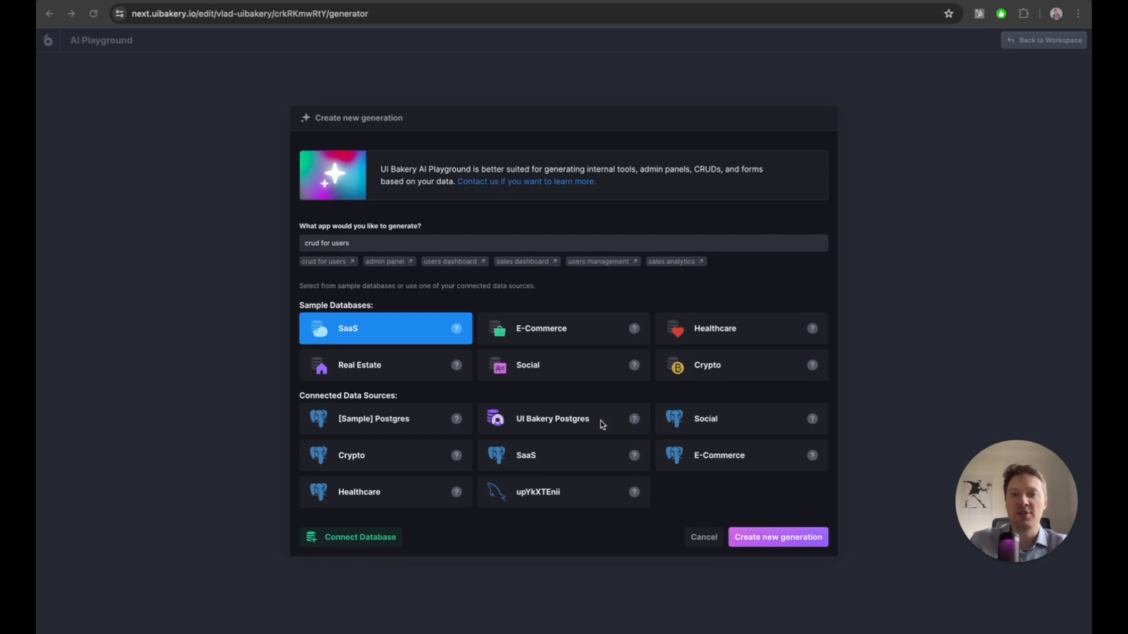
pyautogui.moveTo(595, 342)
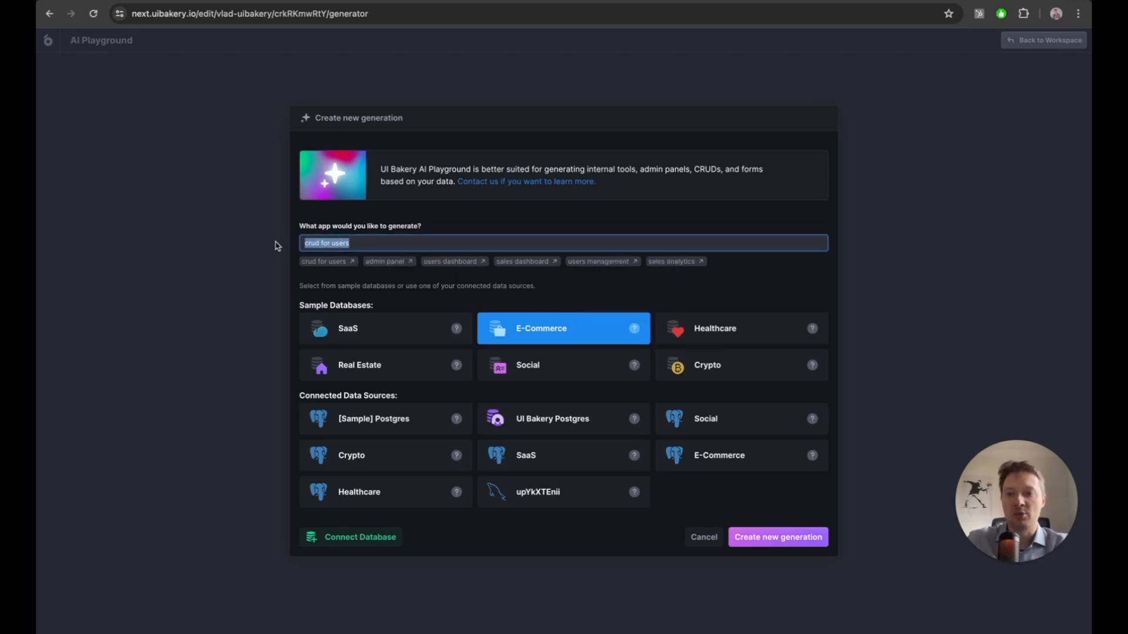
# Enter the prompt 'find user by email and change their order status' and start a new generation.
pyautogui.write('t')
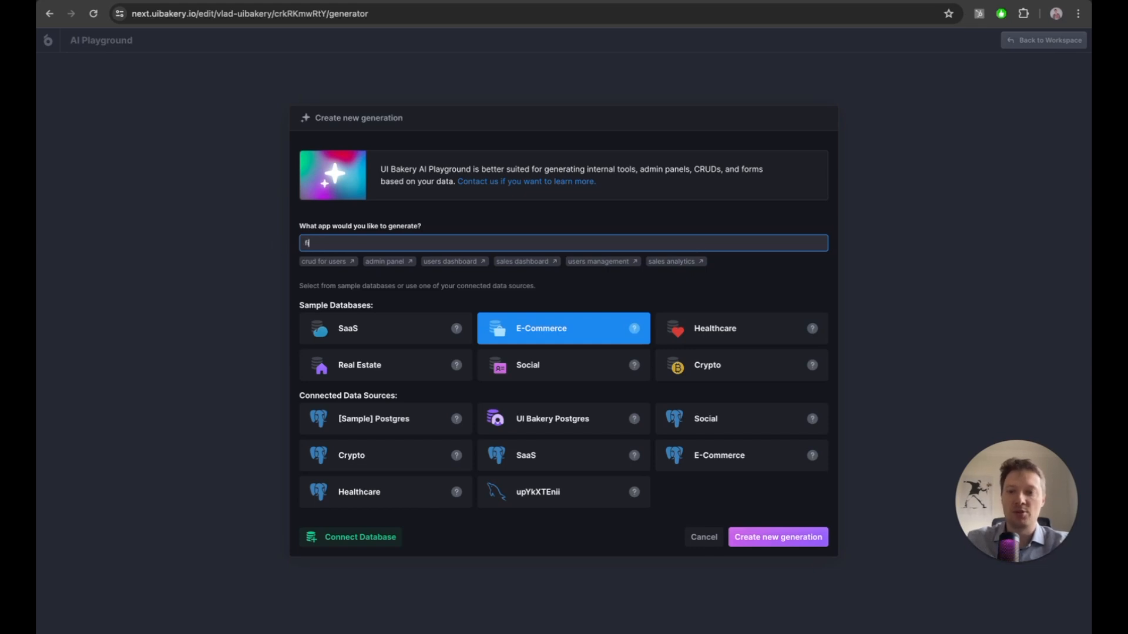
pyautogui.write('find user by email and change their order status')
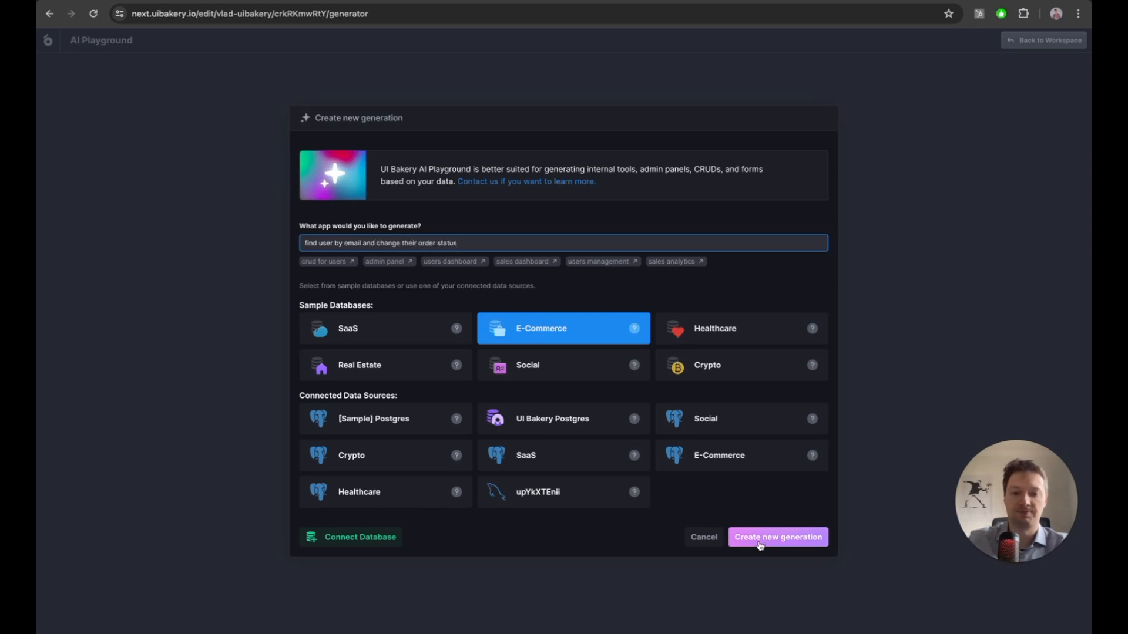
pyautogui.click(778, 537)
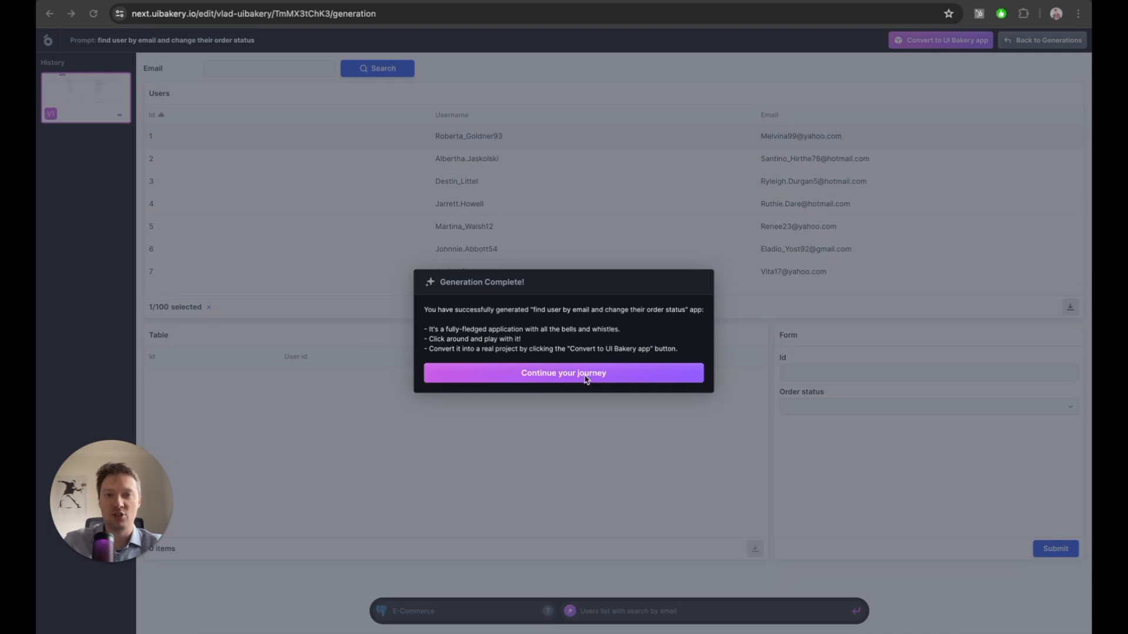
# Dismiss the Generation Complete dialog via Continue your journey.
pyautogui.click(564, 373)
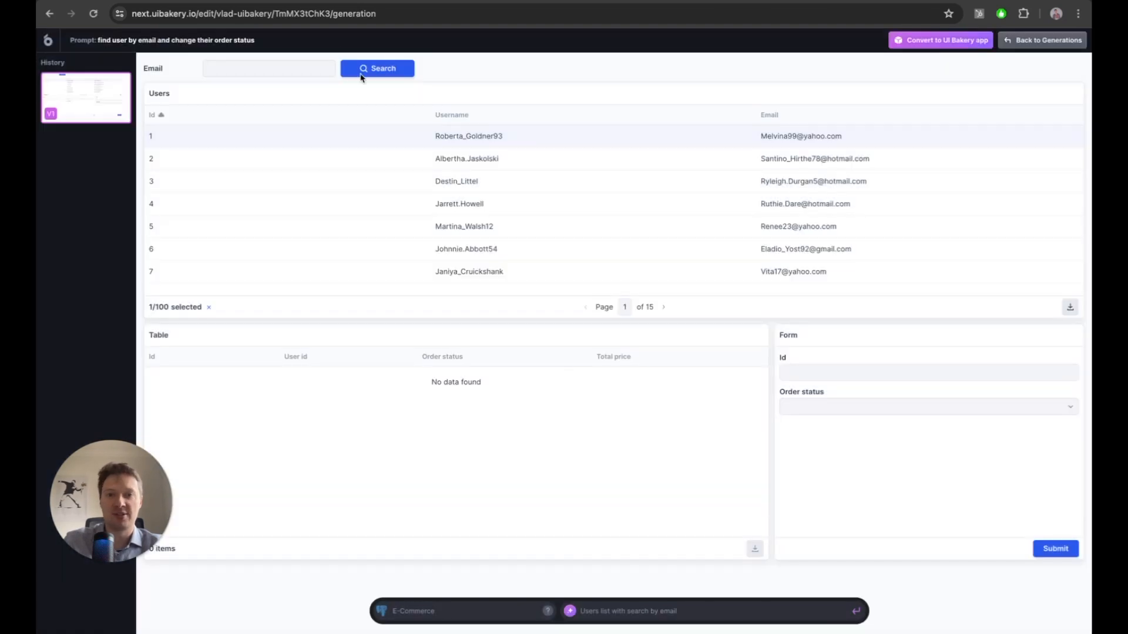
# Search users by email 'Paris', finding user Jermain18.
pyautogui.click(269, 68)
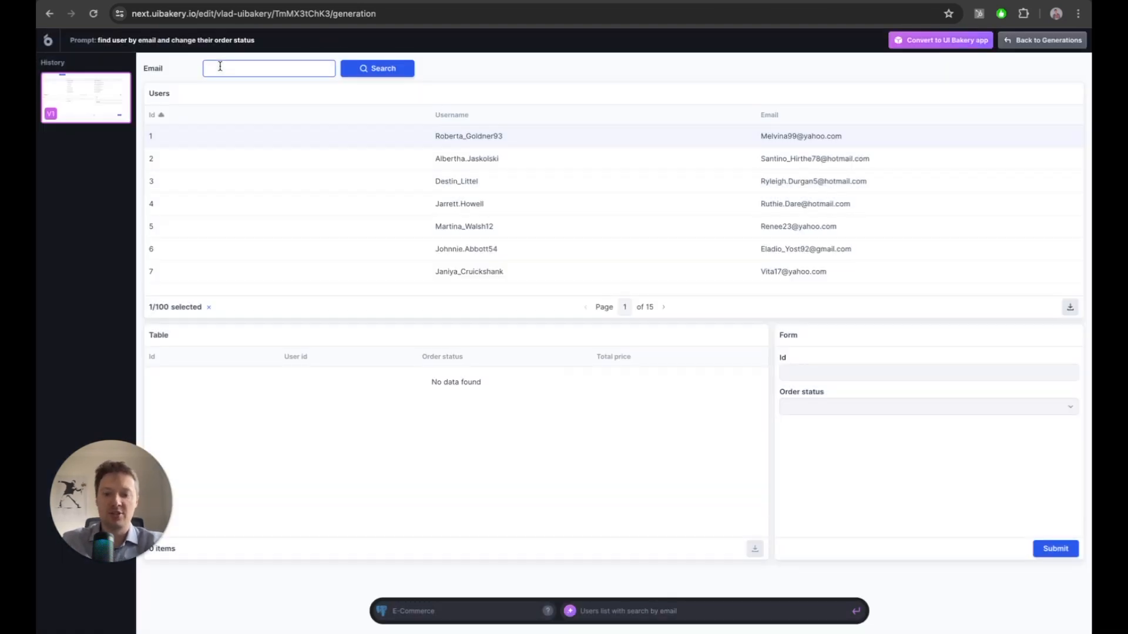
pyautogui.write('Paris')
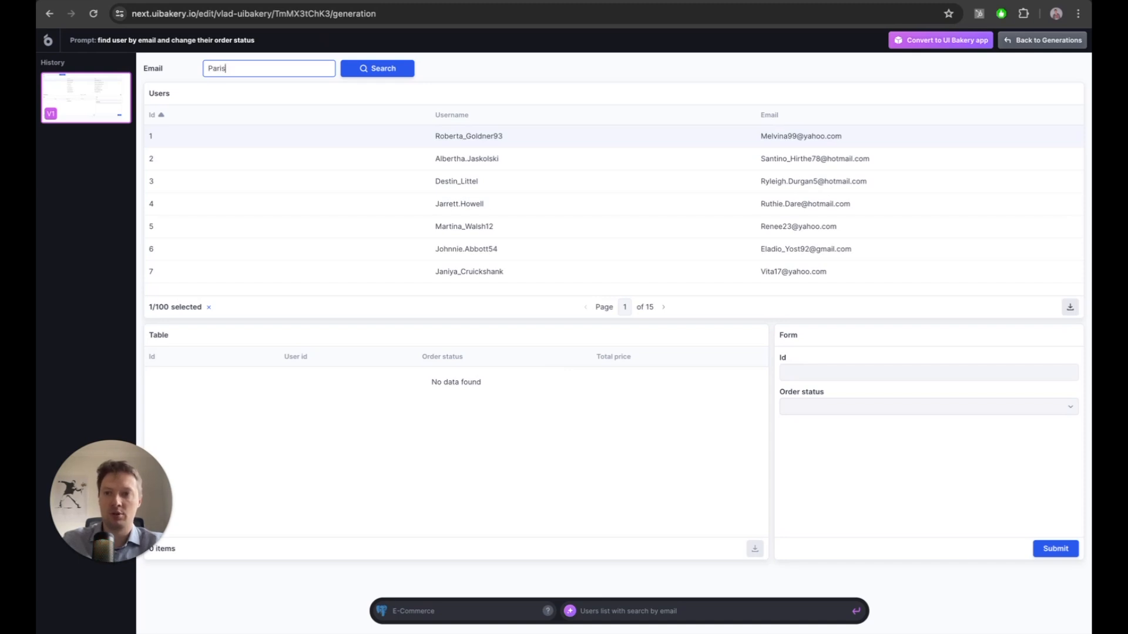
pyautogui.click(377, 68)
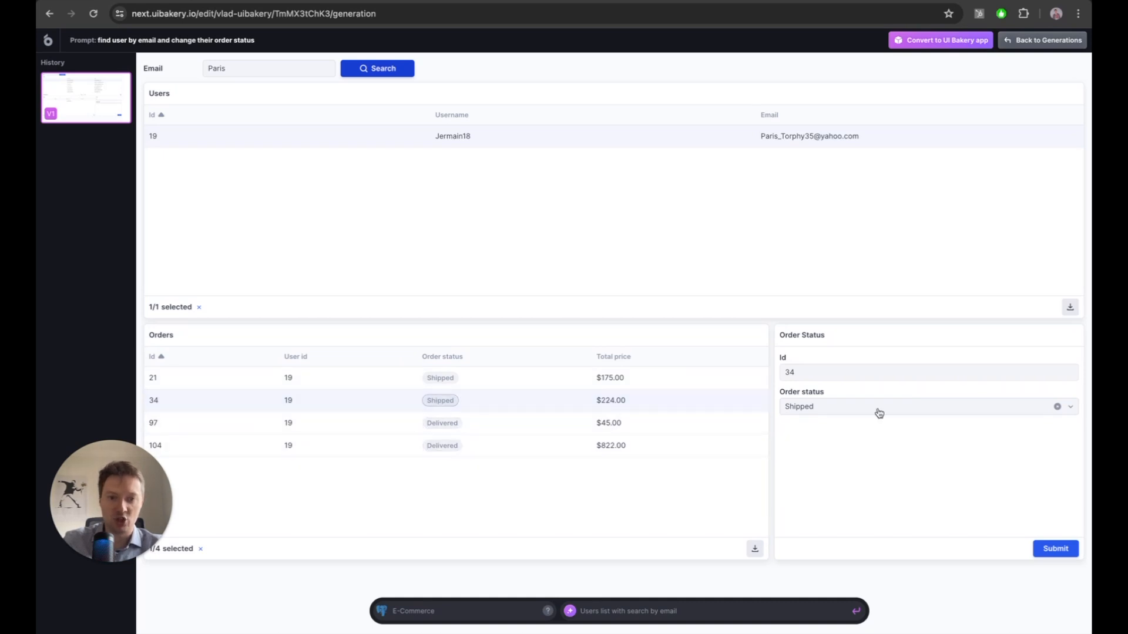
# Change order 34's status from Shipped to Delivered and submit it.
pyautogui.click(916, 407)
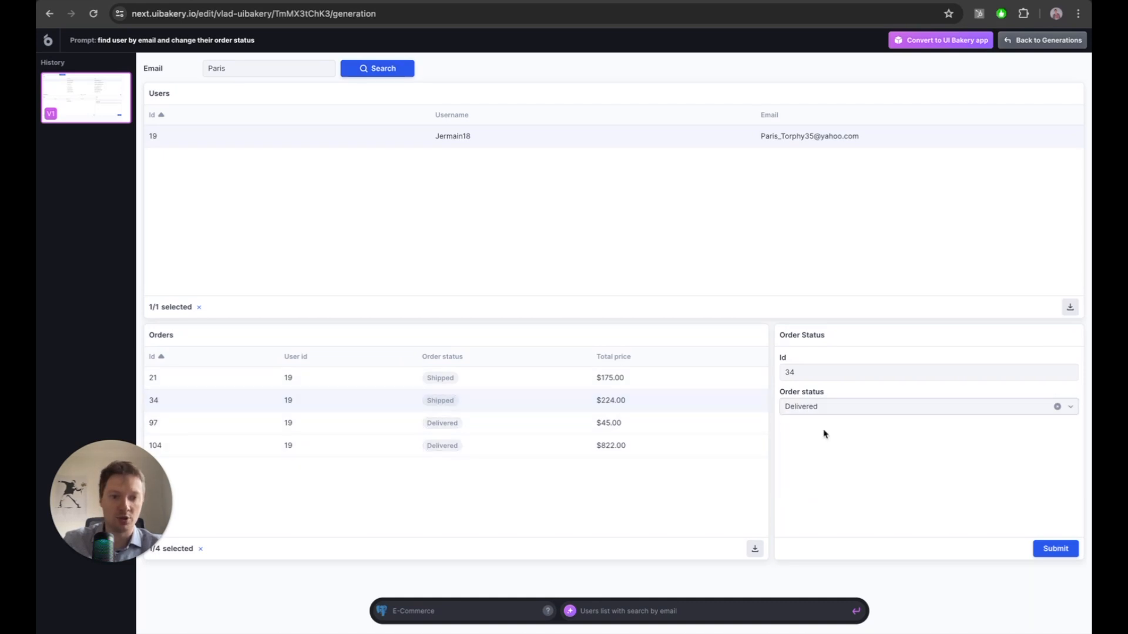
pyautogui.click(1057, 548)
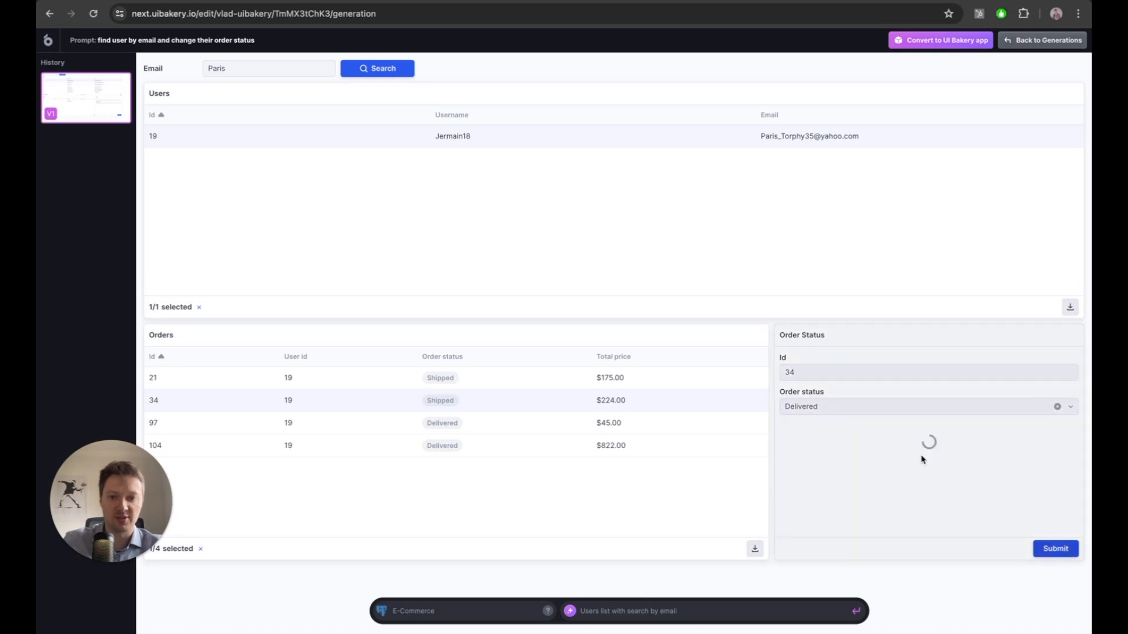
pyautogui.click(1058, 549)
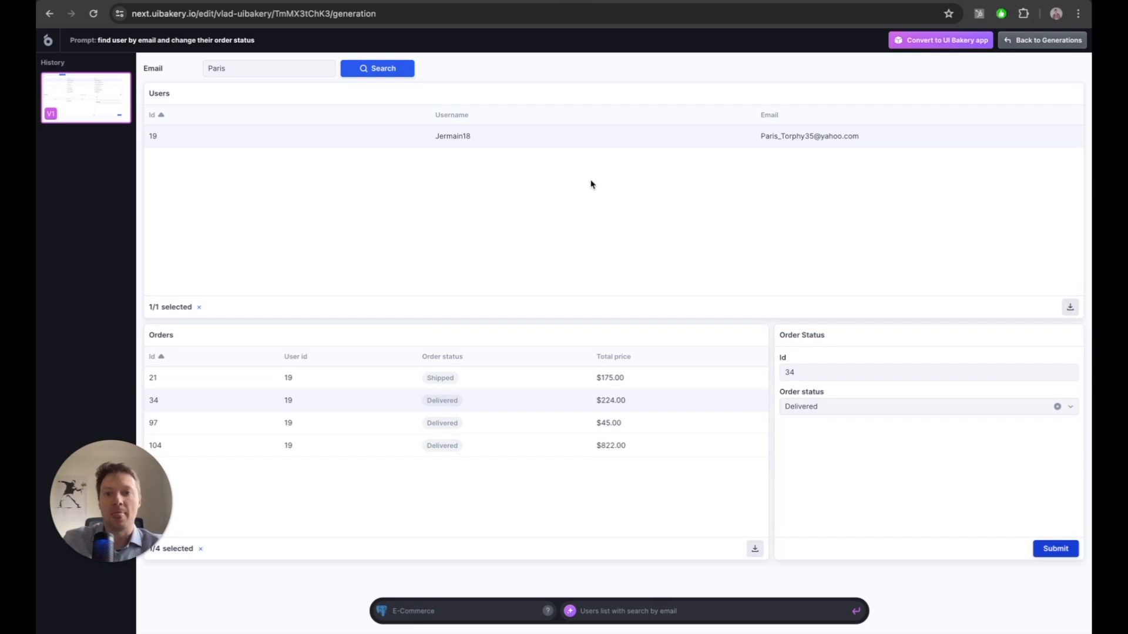
pyautogui.moveTo(617, 587)
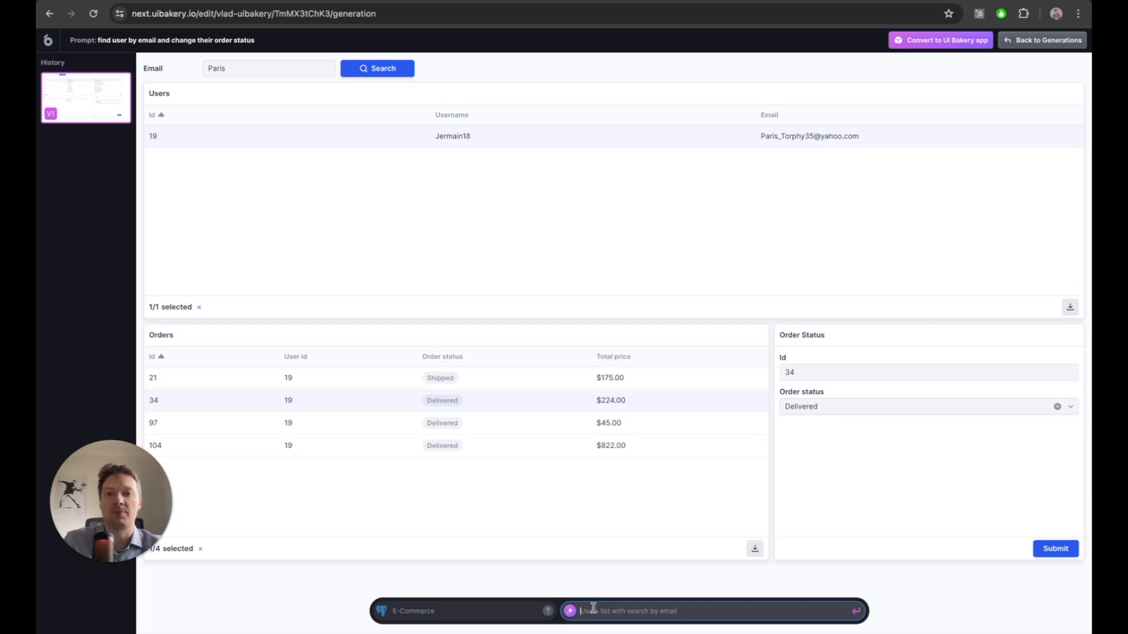
pyautogui.moveTo(939, 116)
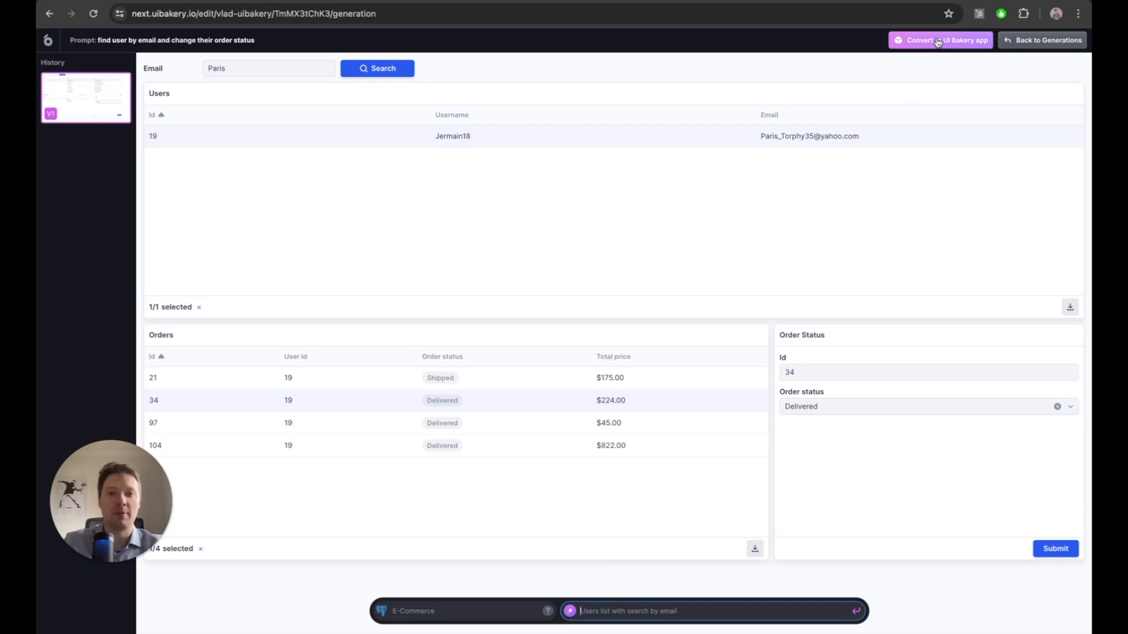
# Convert the generated app into an editable UI Bakery builder project with its SQL query.
pyautogui.click(940, 40)
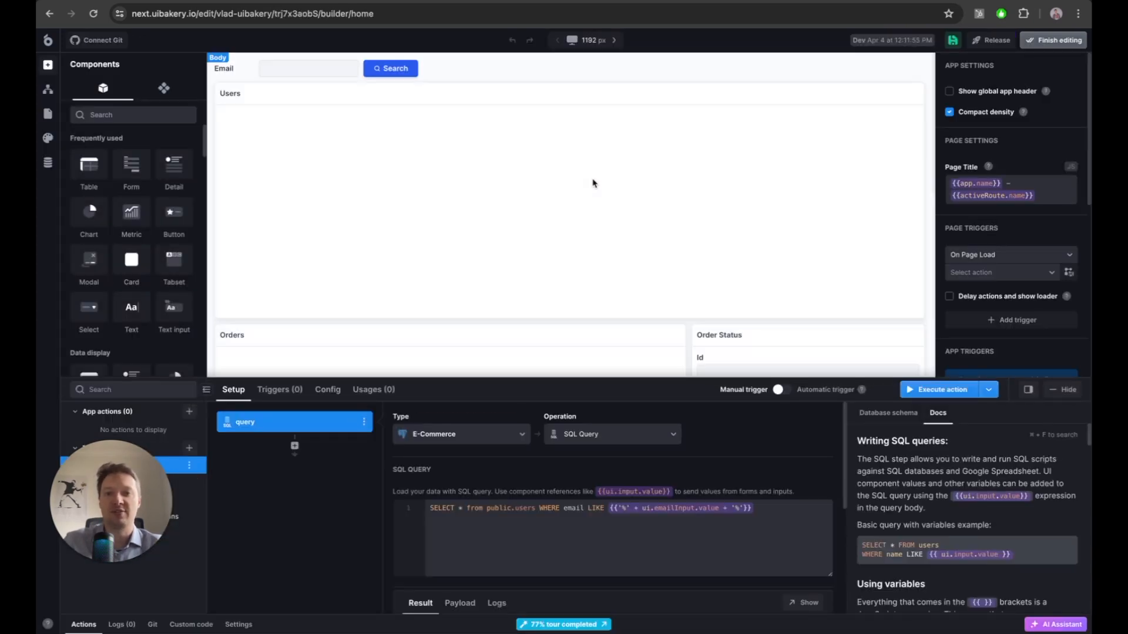
pyautogui.click(937, 389)
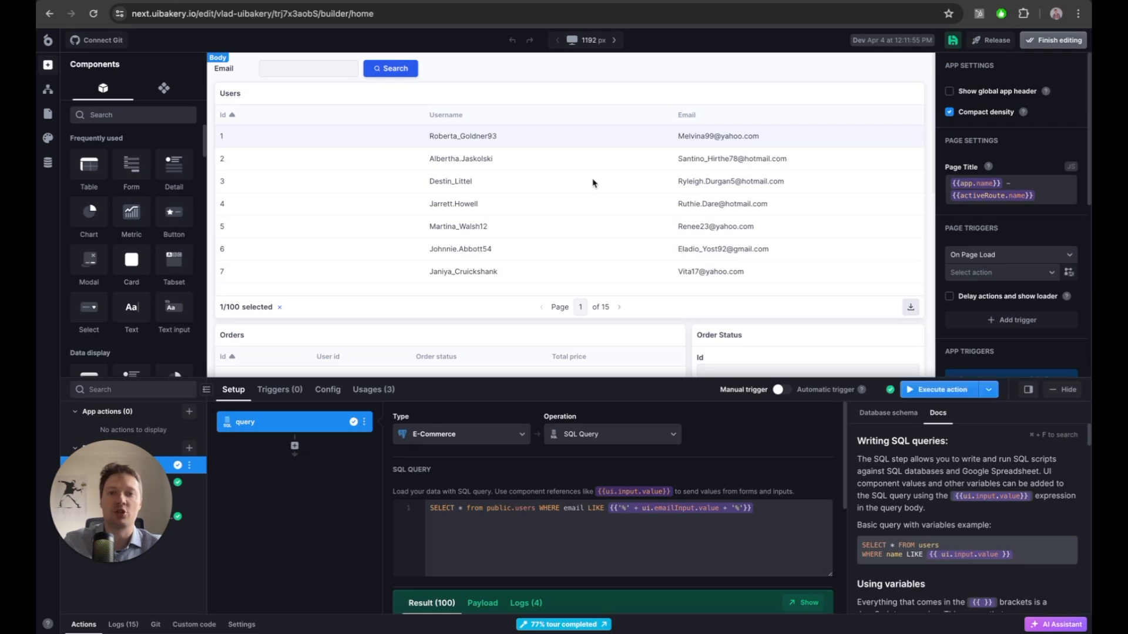